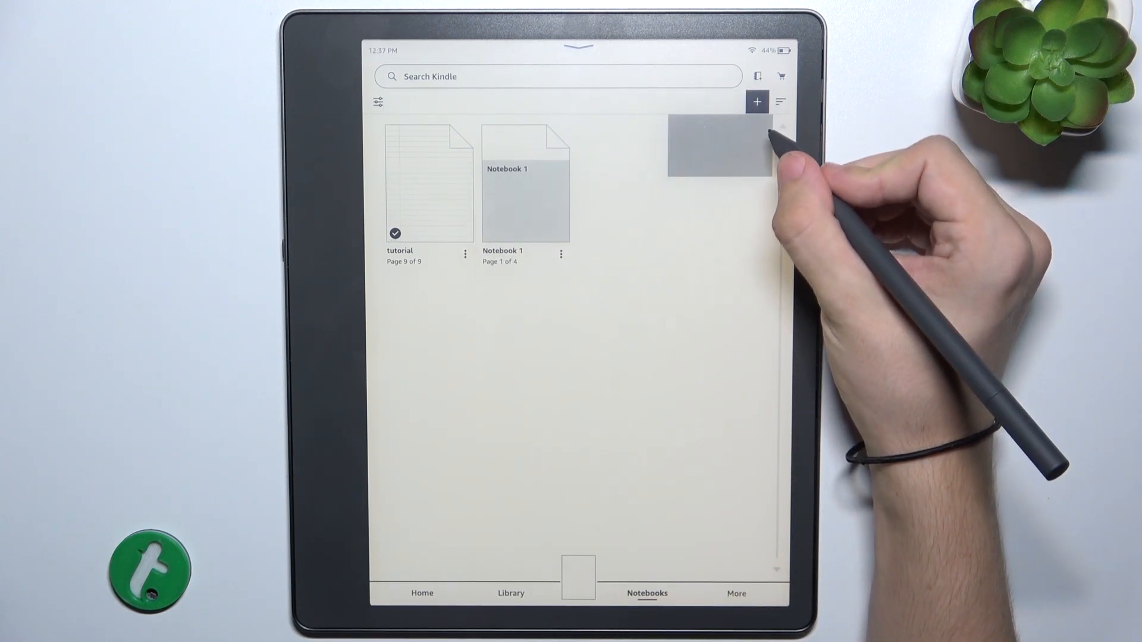
Create a new notebook named Notebook 2 with the dot-grid page template
left_click(757, 103)
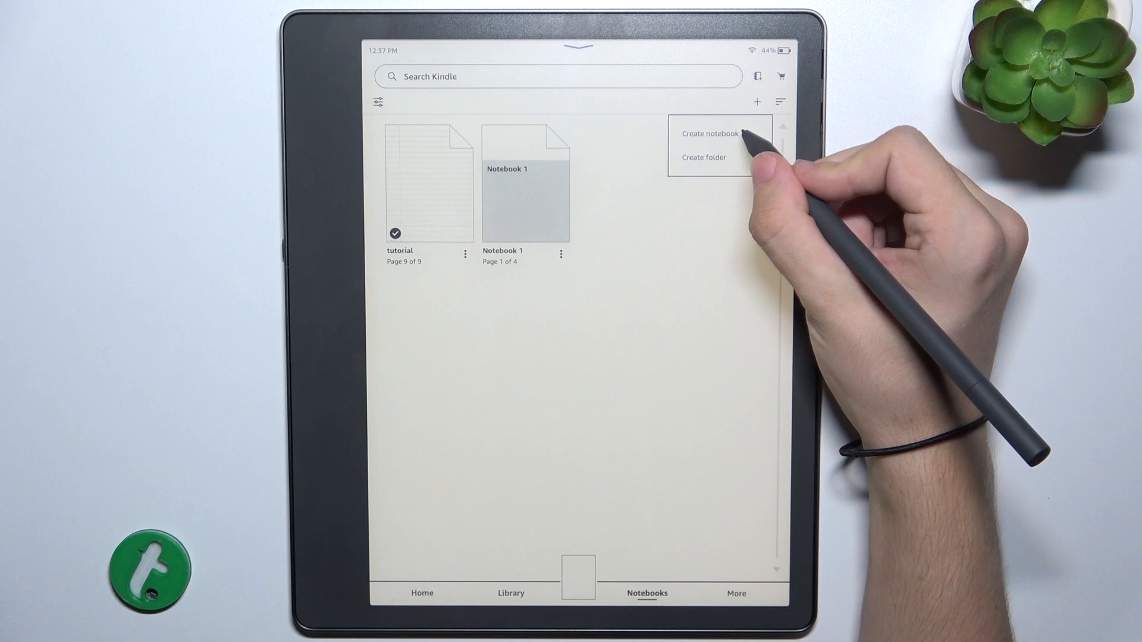
left_click(713, 134)
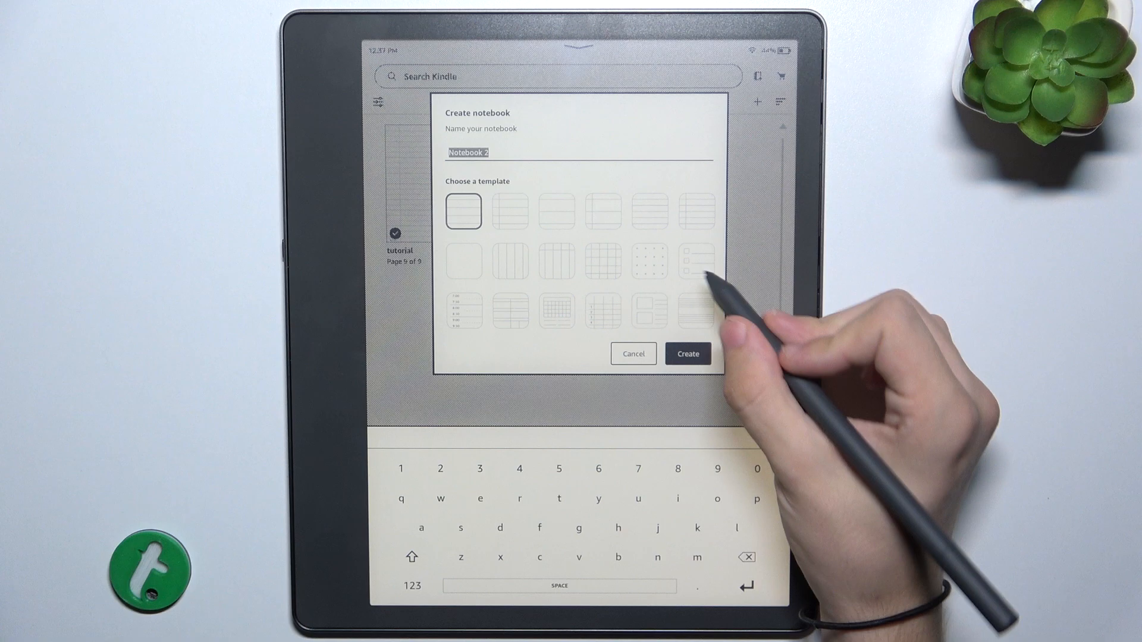
left_click(686, 353)
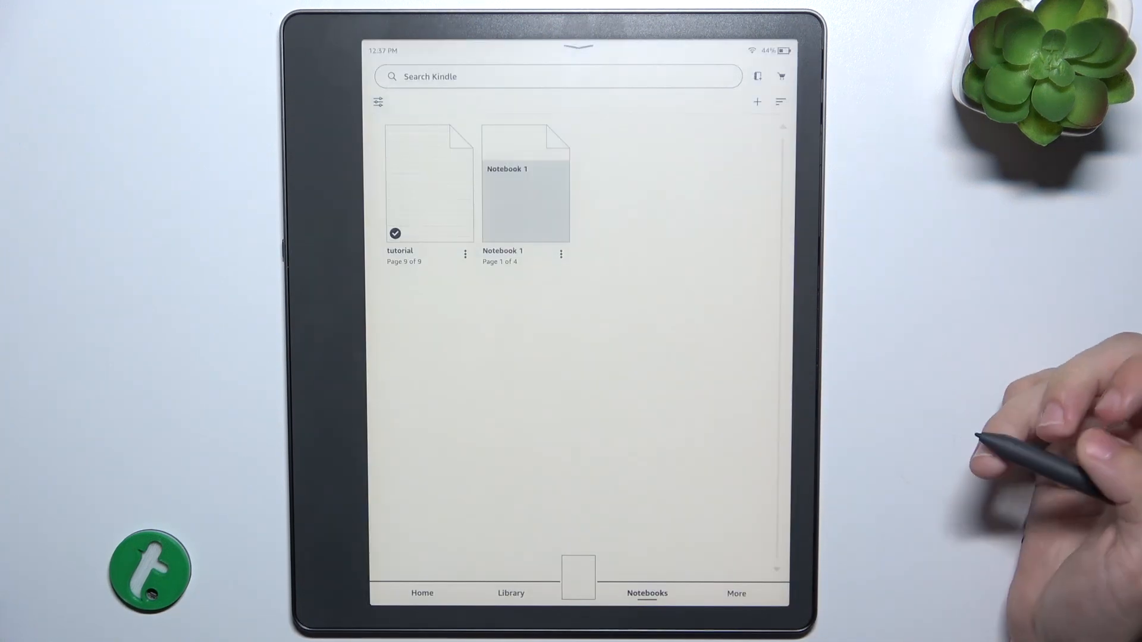
Create Notebook 2 and handwrite 'Hi! Don't forget to subscribe to tutorial.info !!!' on the page
left_click(524, 186)
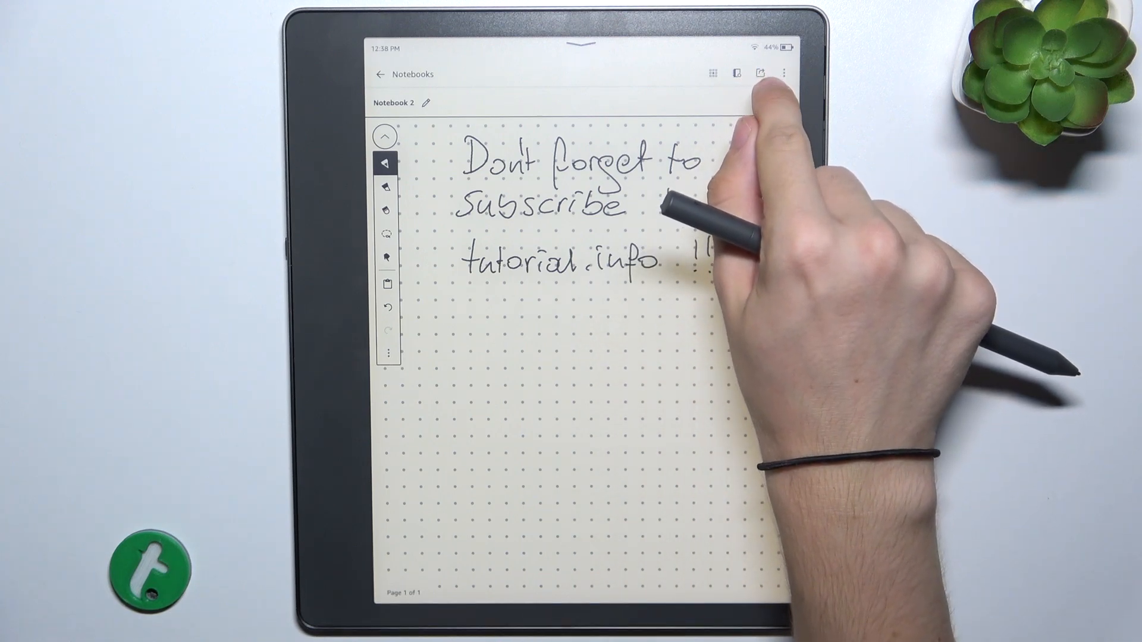
Convert the handwritten page to text for email, showing the Preview and Edit screen
left_click(760, 73)
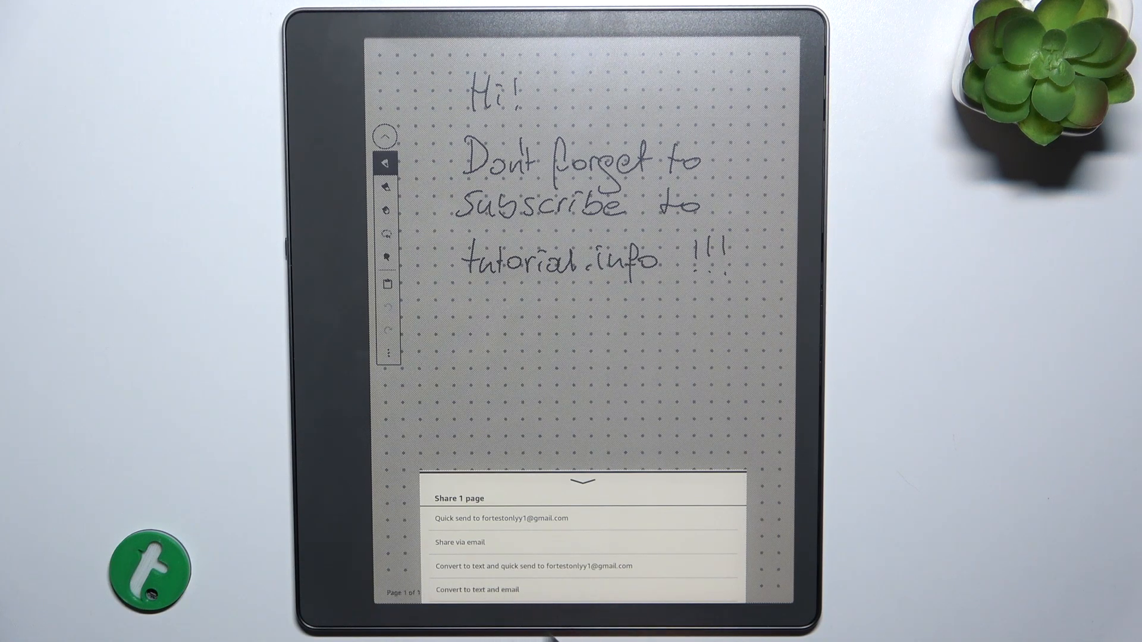
left_click(479, 590)
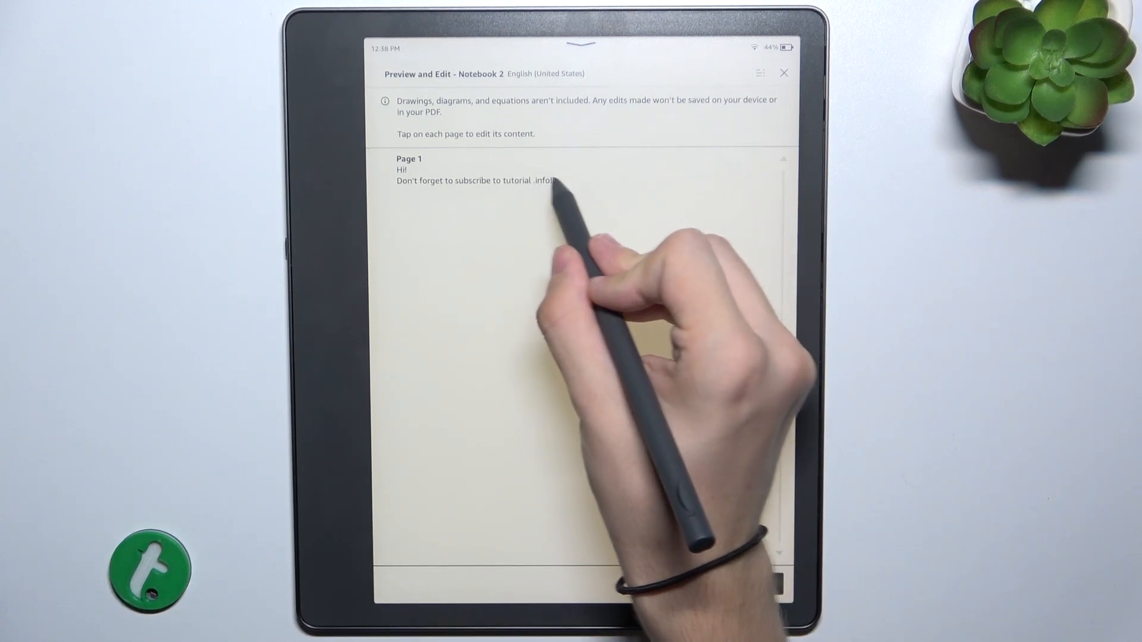
Edit the Page 1 text so it ends 'tutorial.info!!!' without the stray space and confirm
left_click(477, 179)
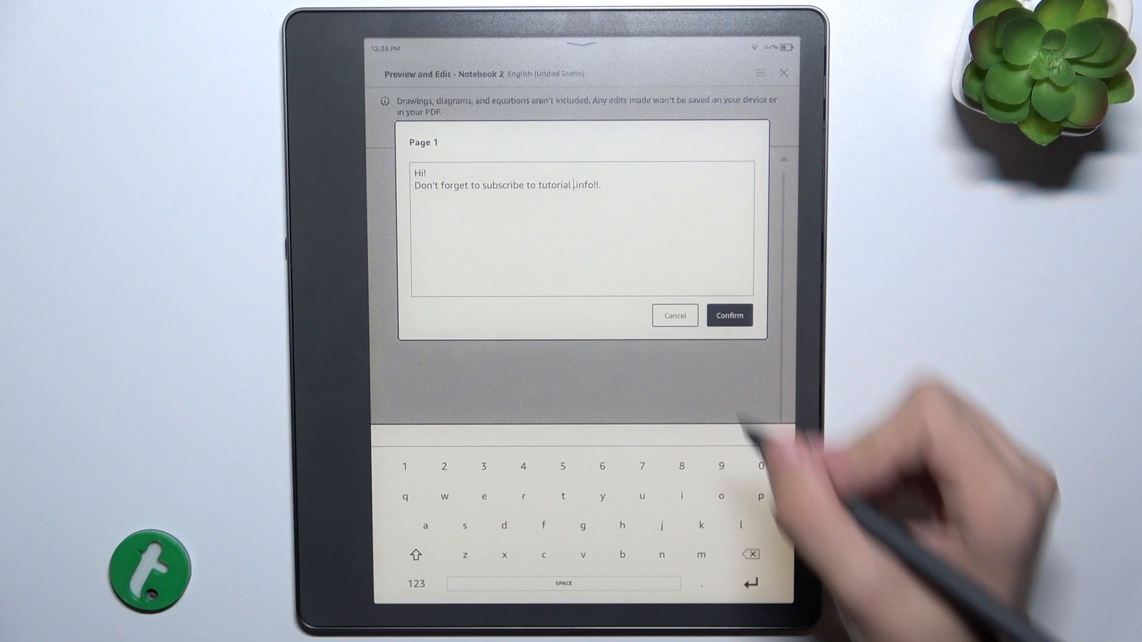
left_click(752, 555)
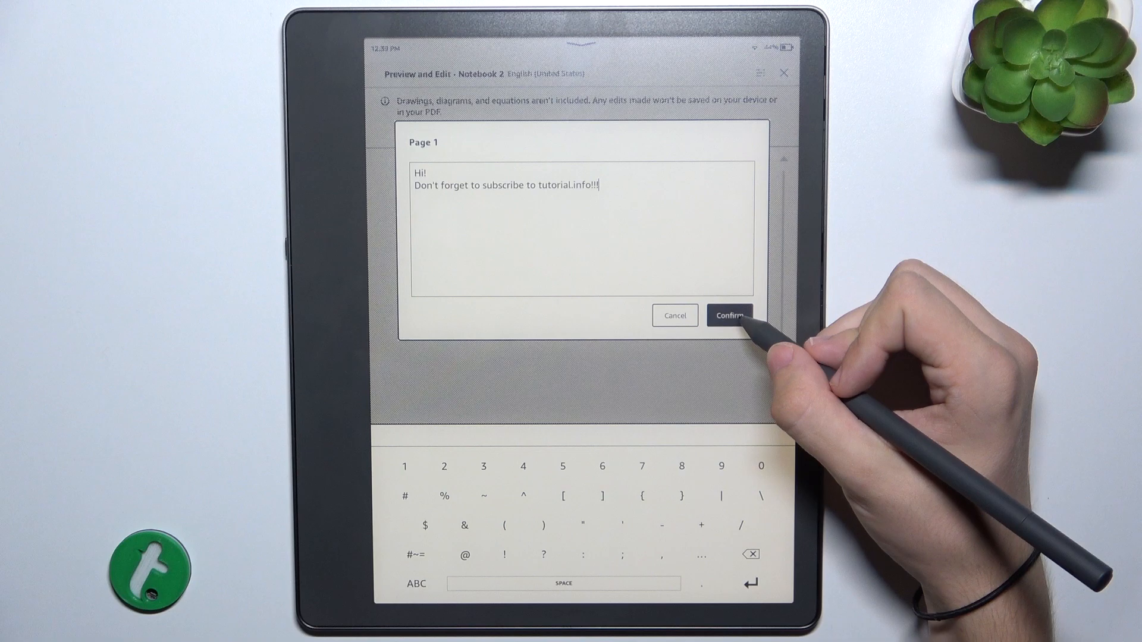
left_click(730, 315)
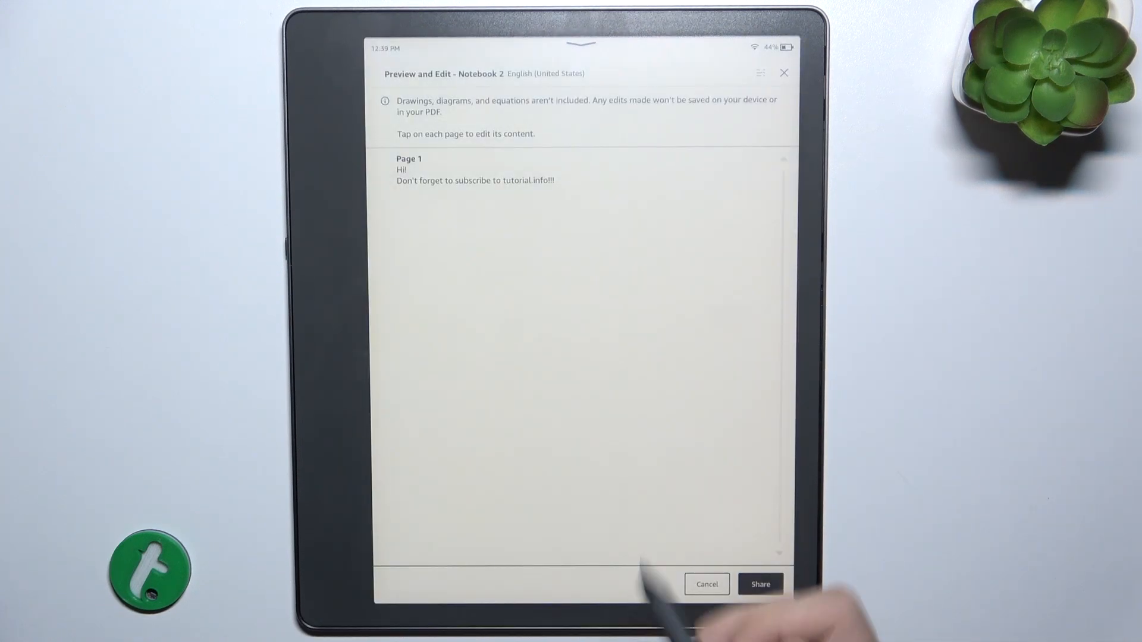